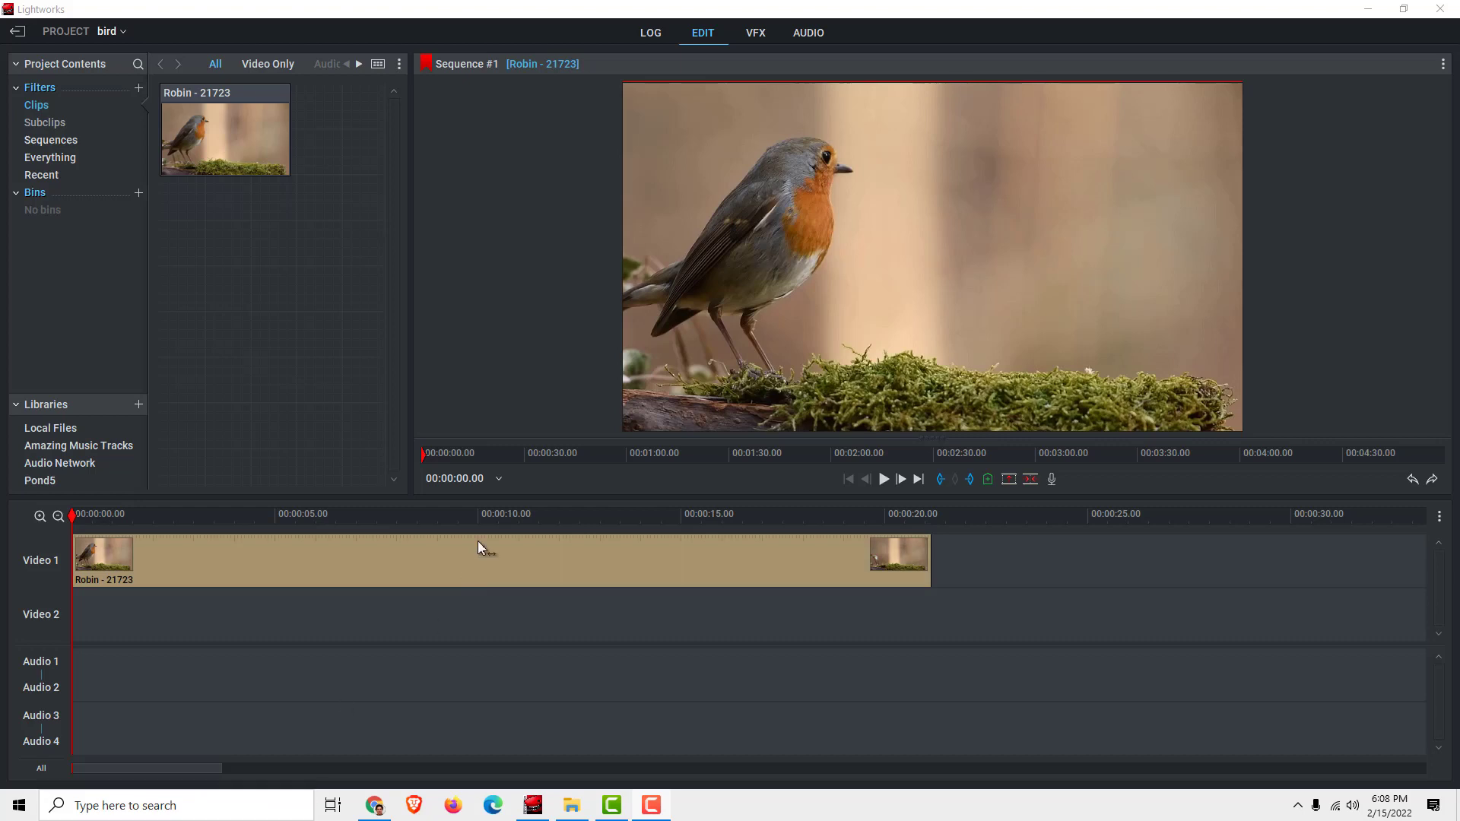
Select the Robin clip on the timeline to bring up its Dissolve transition choices.
{"action": "left_click", "coordinate": [479, 561]}
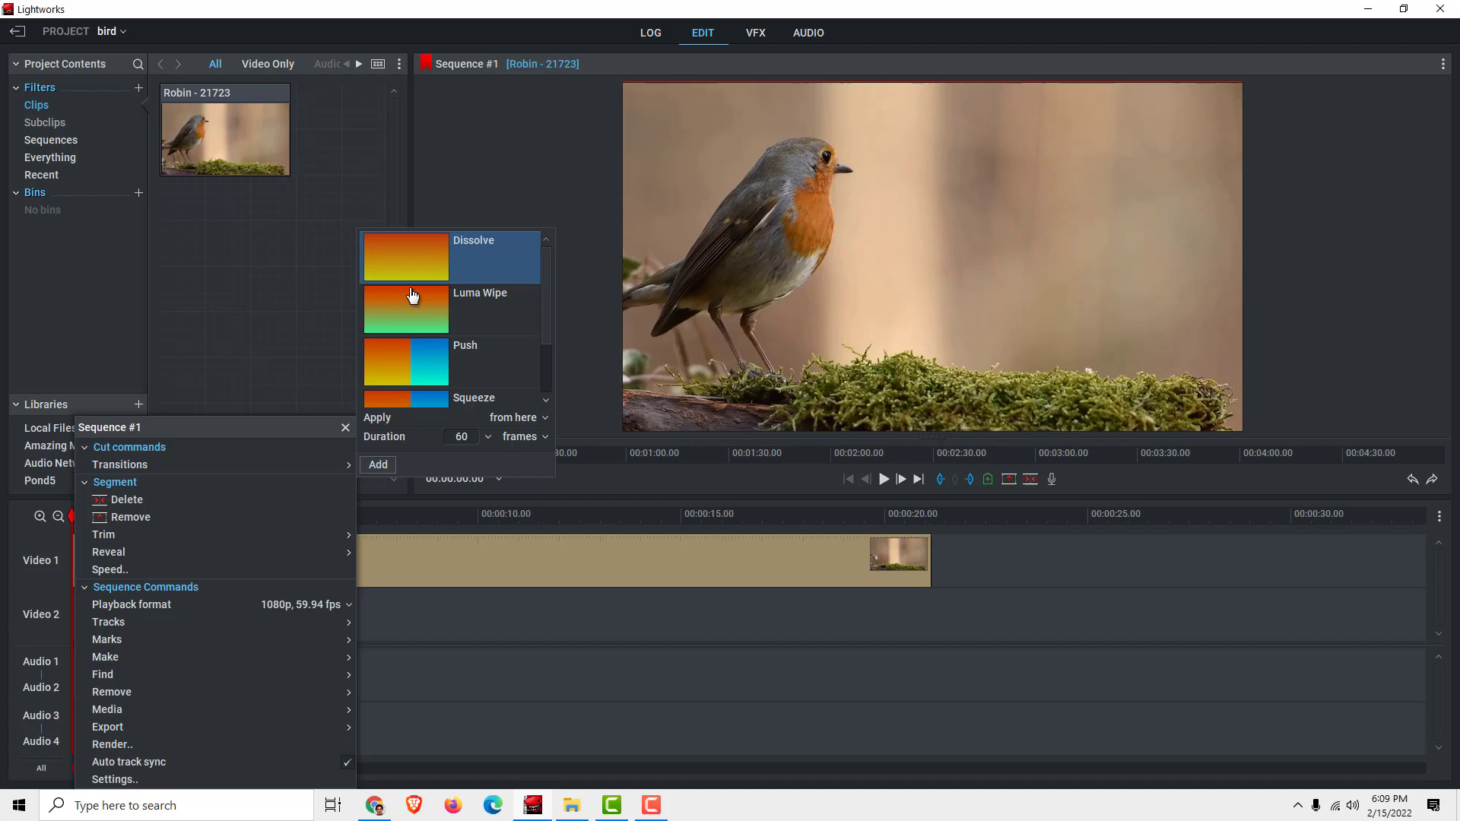
Add a 60-frame Dissolve applied 'from here' so the clip fades in from its first cut.
{"action": "left_click", "coordinate": [513, 417]}
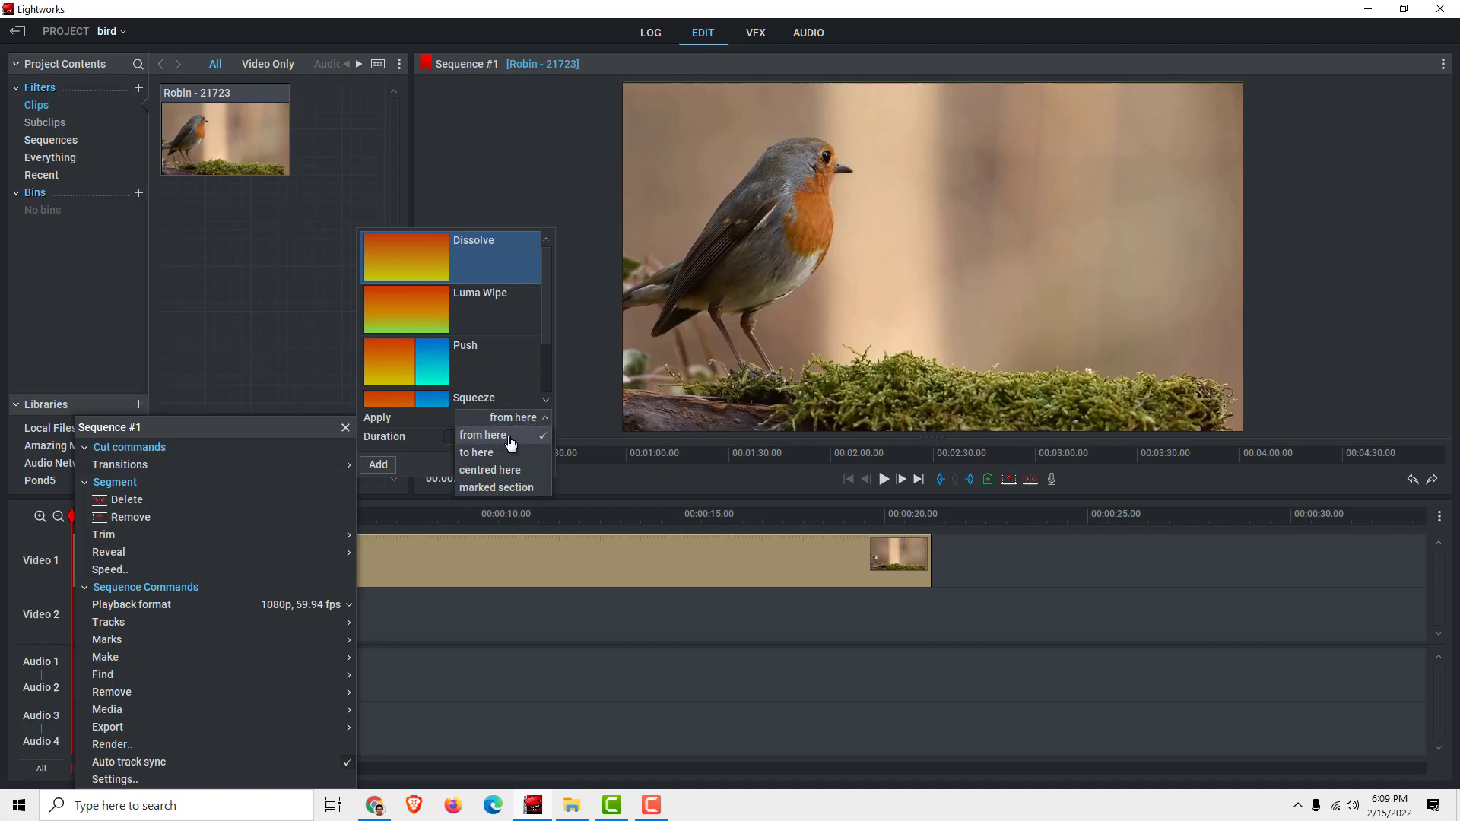
{"action": "left_click", "coordinate": [482, 435]}
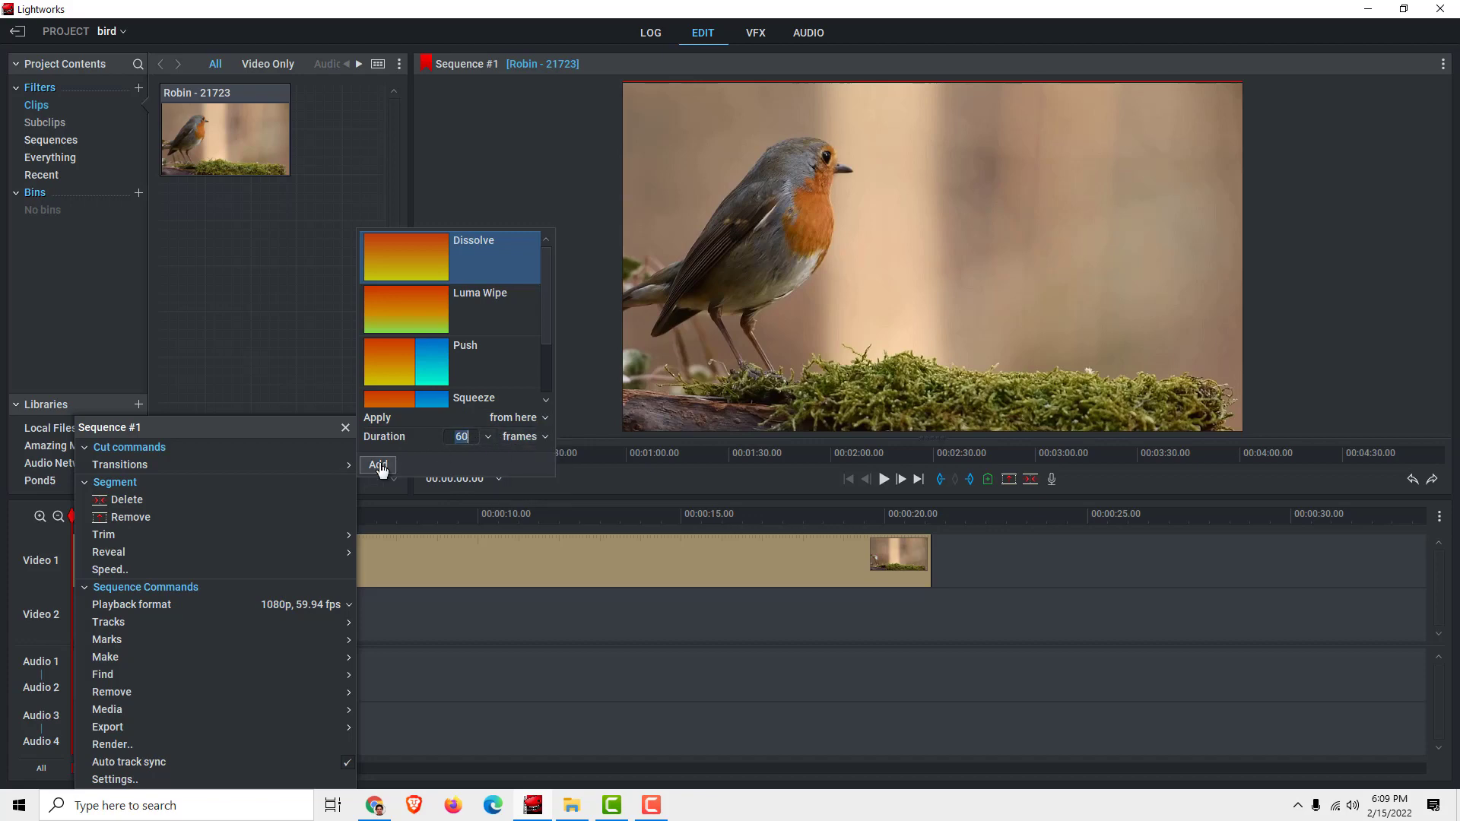
{"action": "mouse_move", "coordinate": [379, 465]}
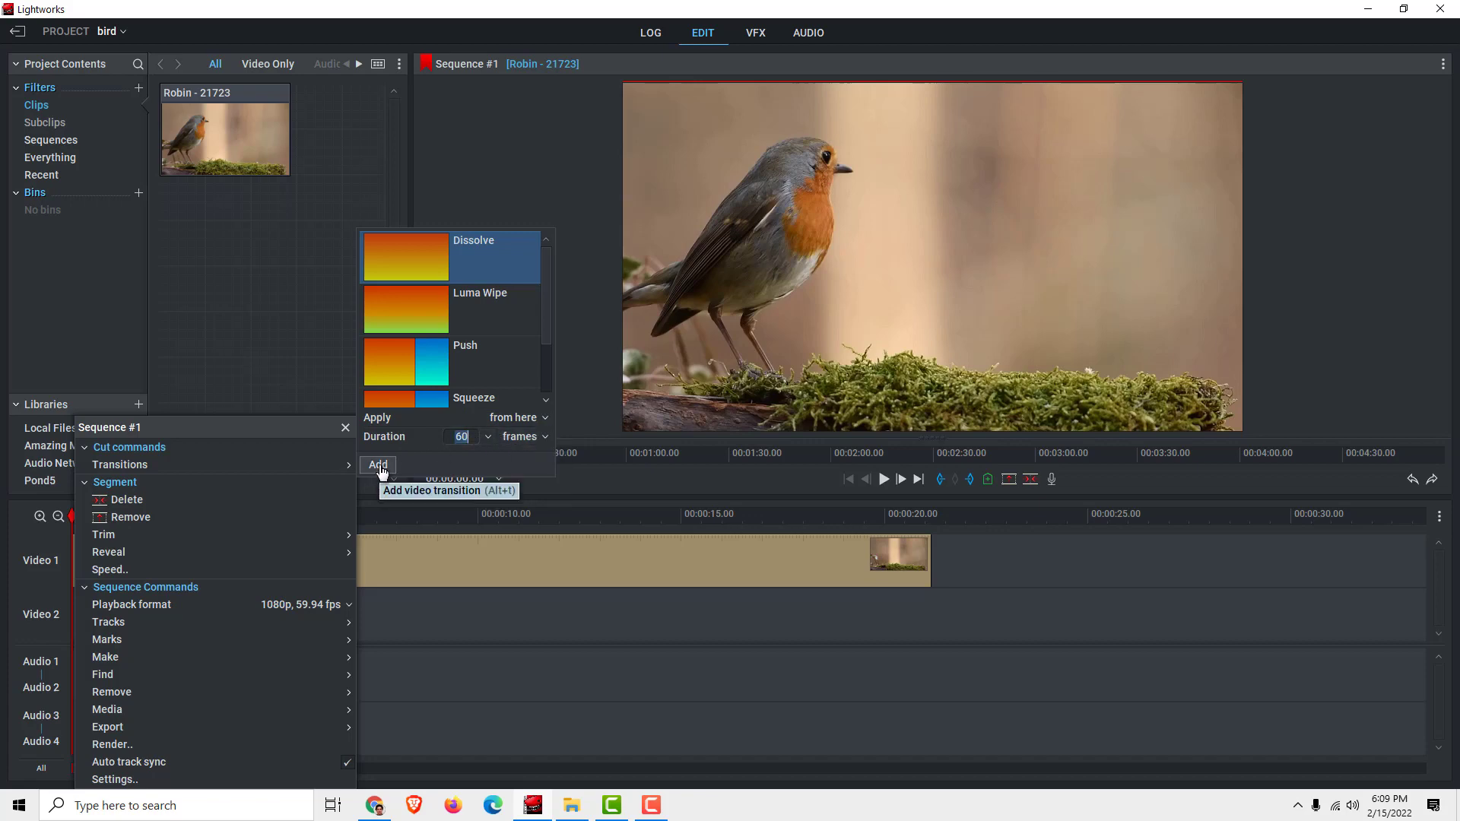
{"action": "left_click", "coordinate": [377, 465]}
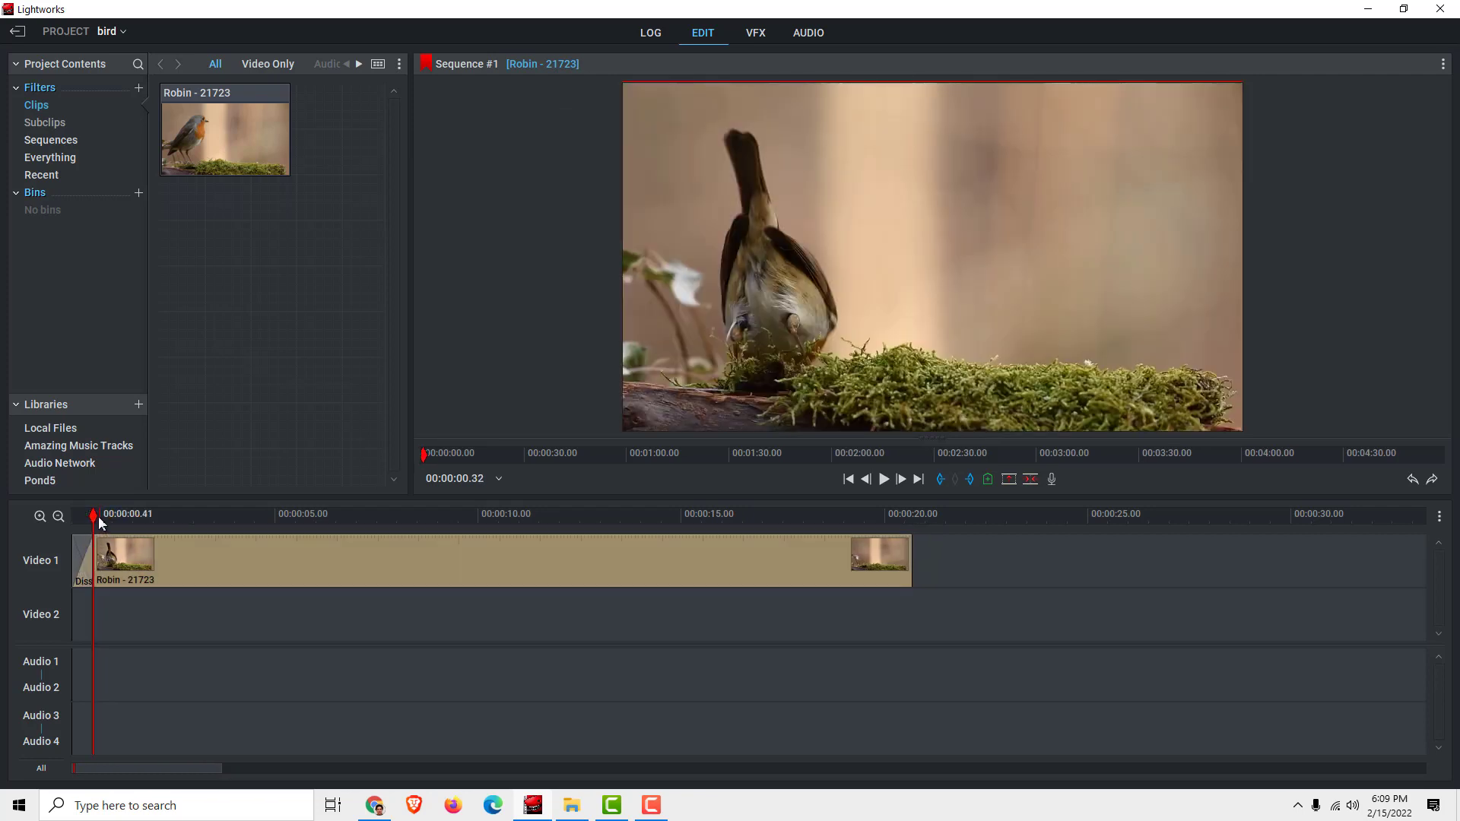
{"action": "left_click", "coordinate": [882, 479]}
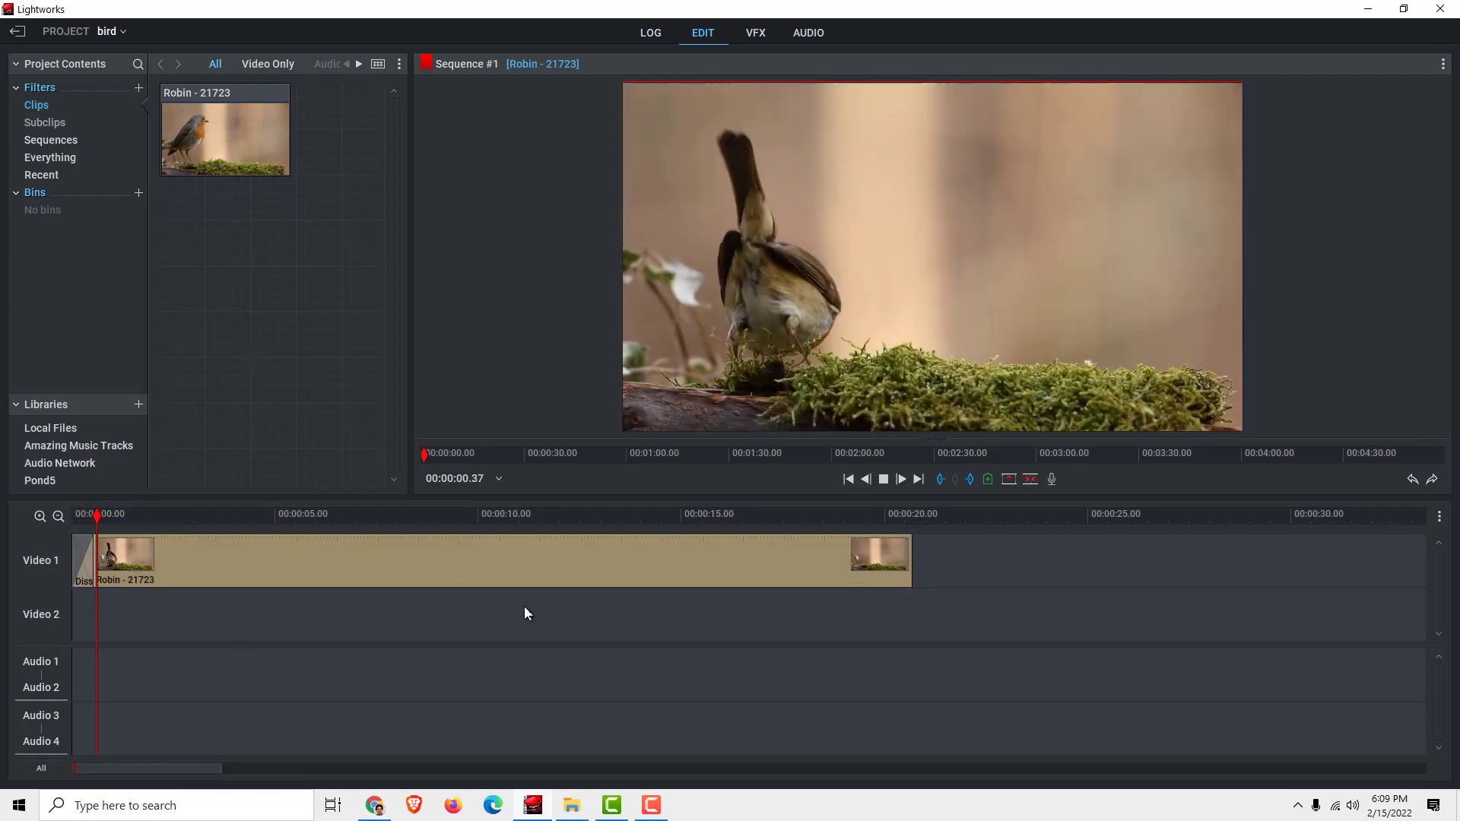
{"action": "left_click", "coordinate": [882, 479]}
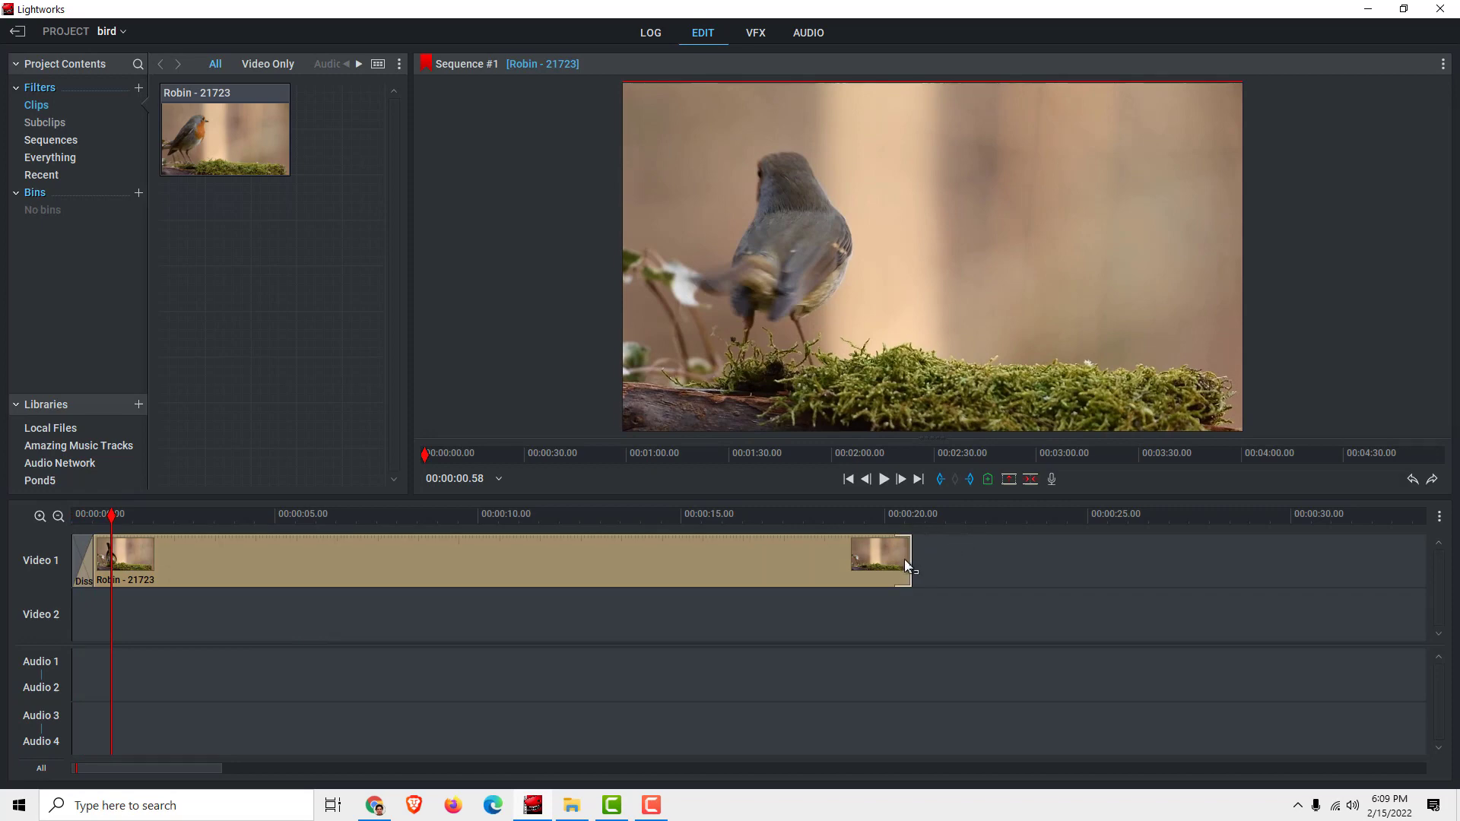
Add a 60-frame Dissolve applied 'to here' at the clip's end cut so it fades out.
{"action": "right_click", "coordinate": [903, 566]}
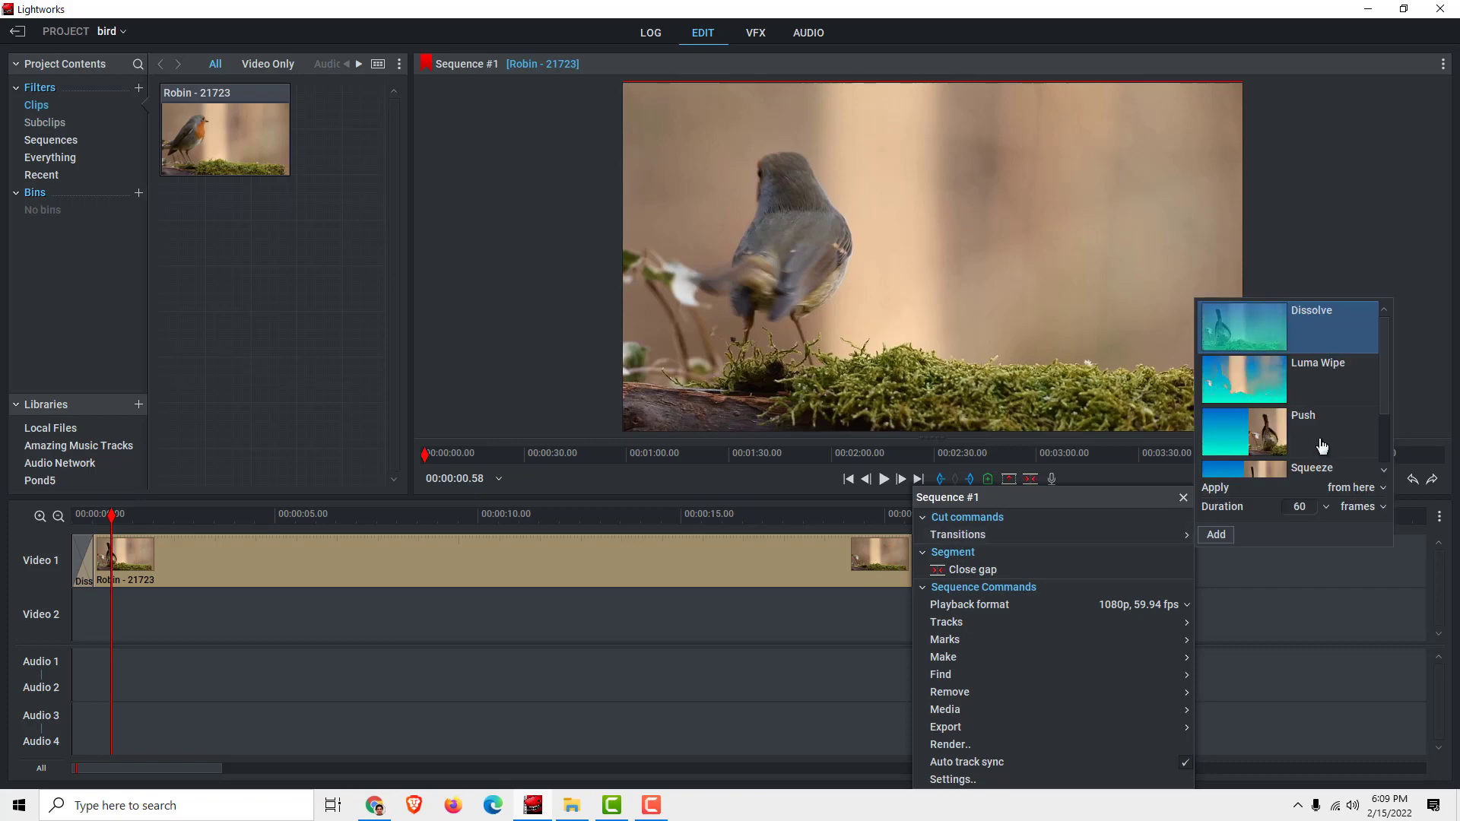
{"action": "left_click", "coordinate": [1350, 487]}
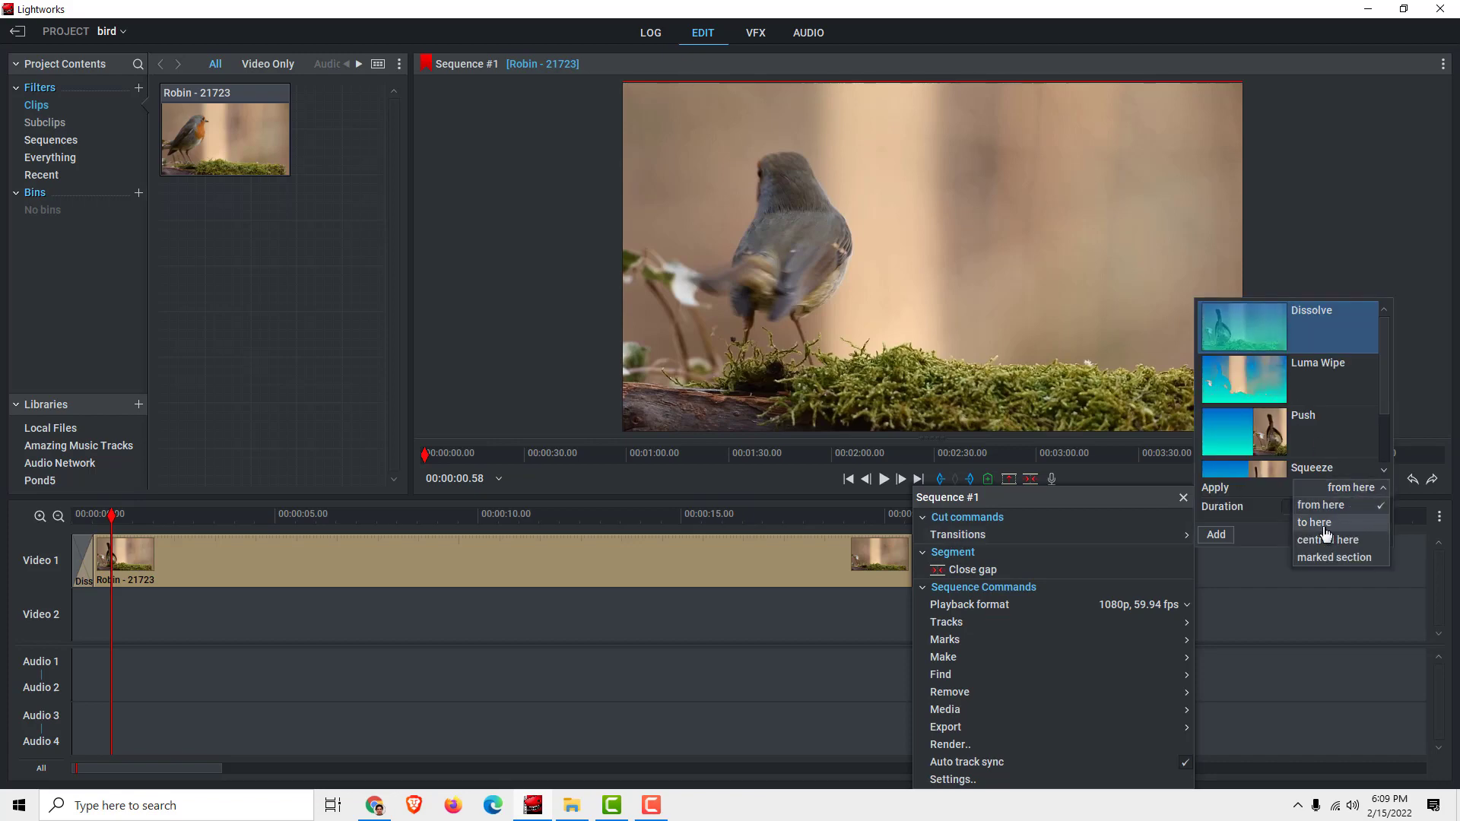
{"action": "left_click", "coordinate": [1313, 522]}
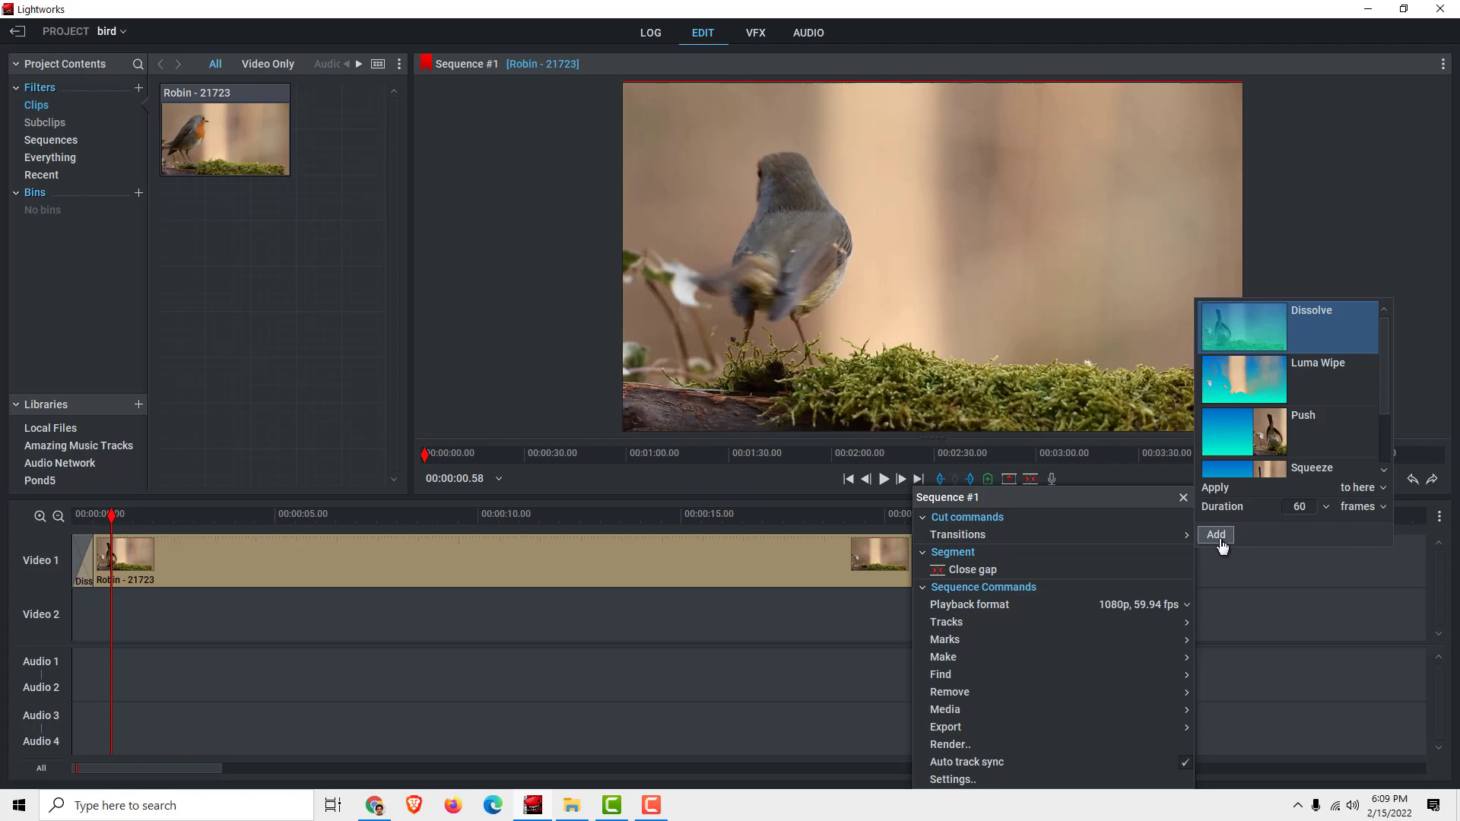
{"action": "left_click", "coordinate": [1215, 534]}
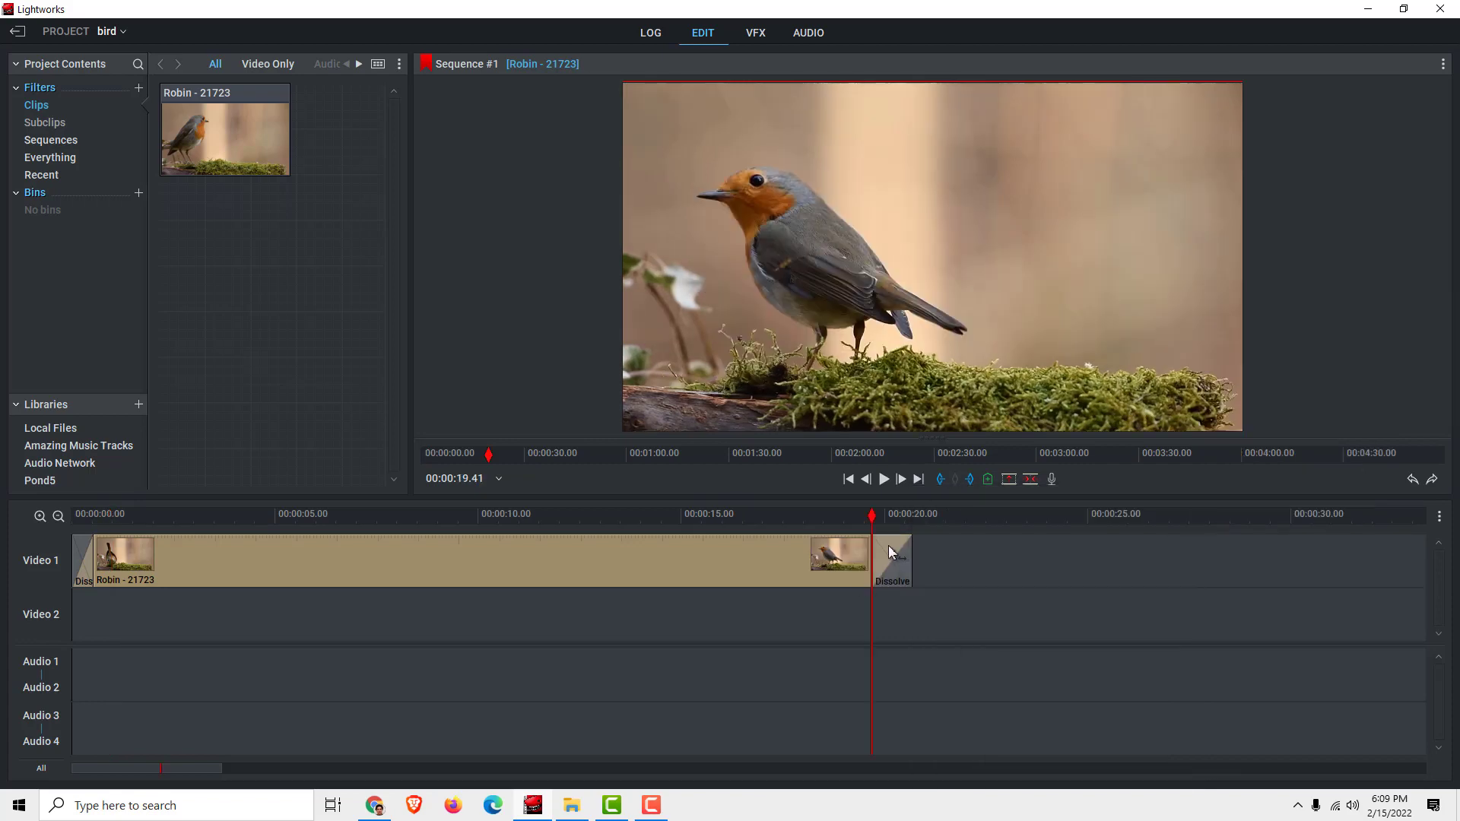
{"action": "left_click", "coordinate": [891, 559]}
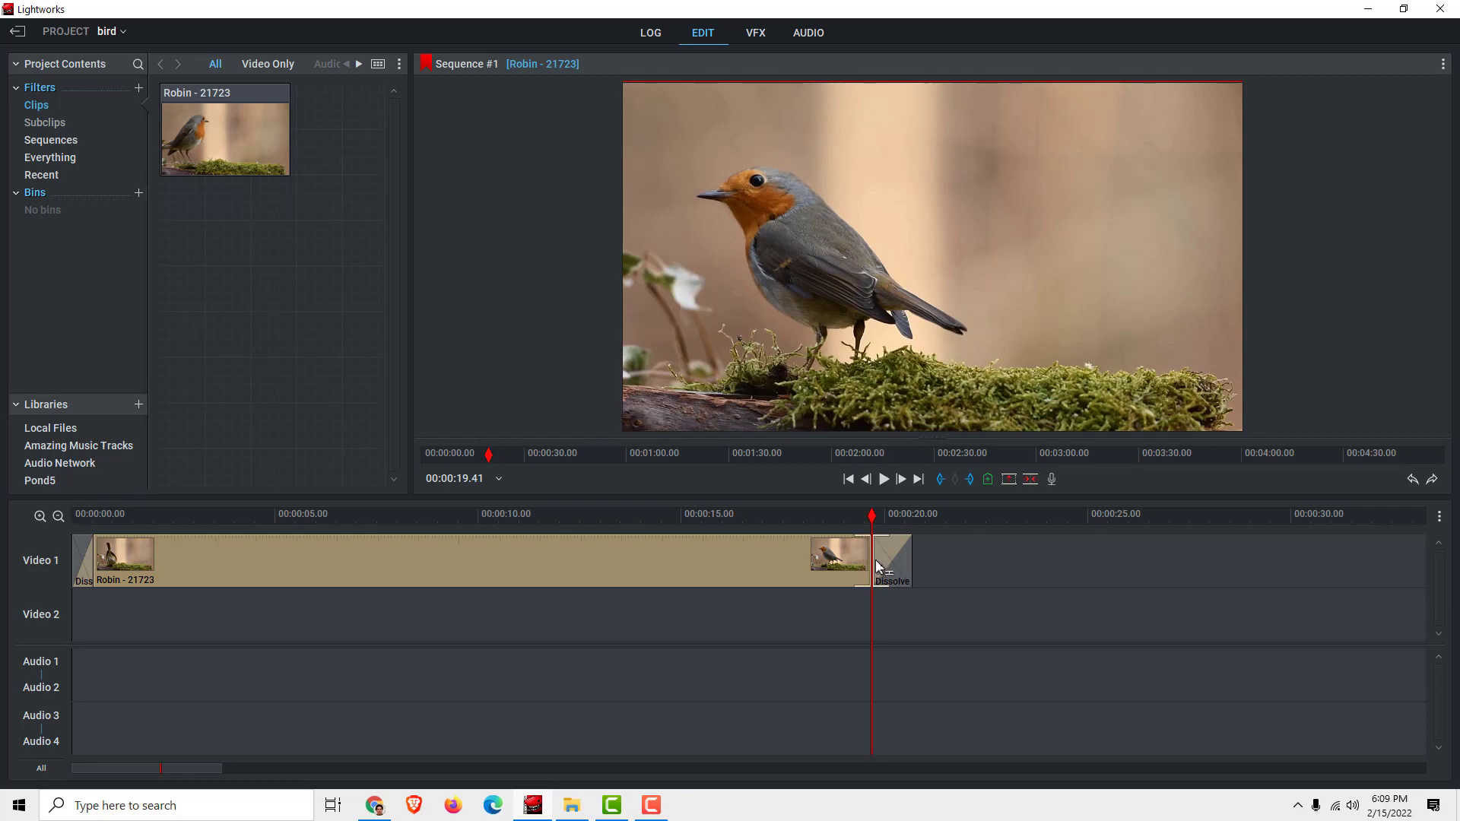
{"action": "left_click", "coordinate": [891, 558]}
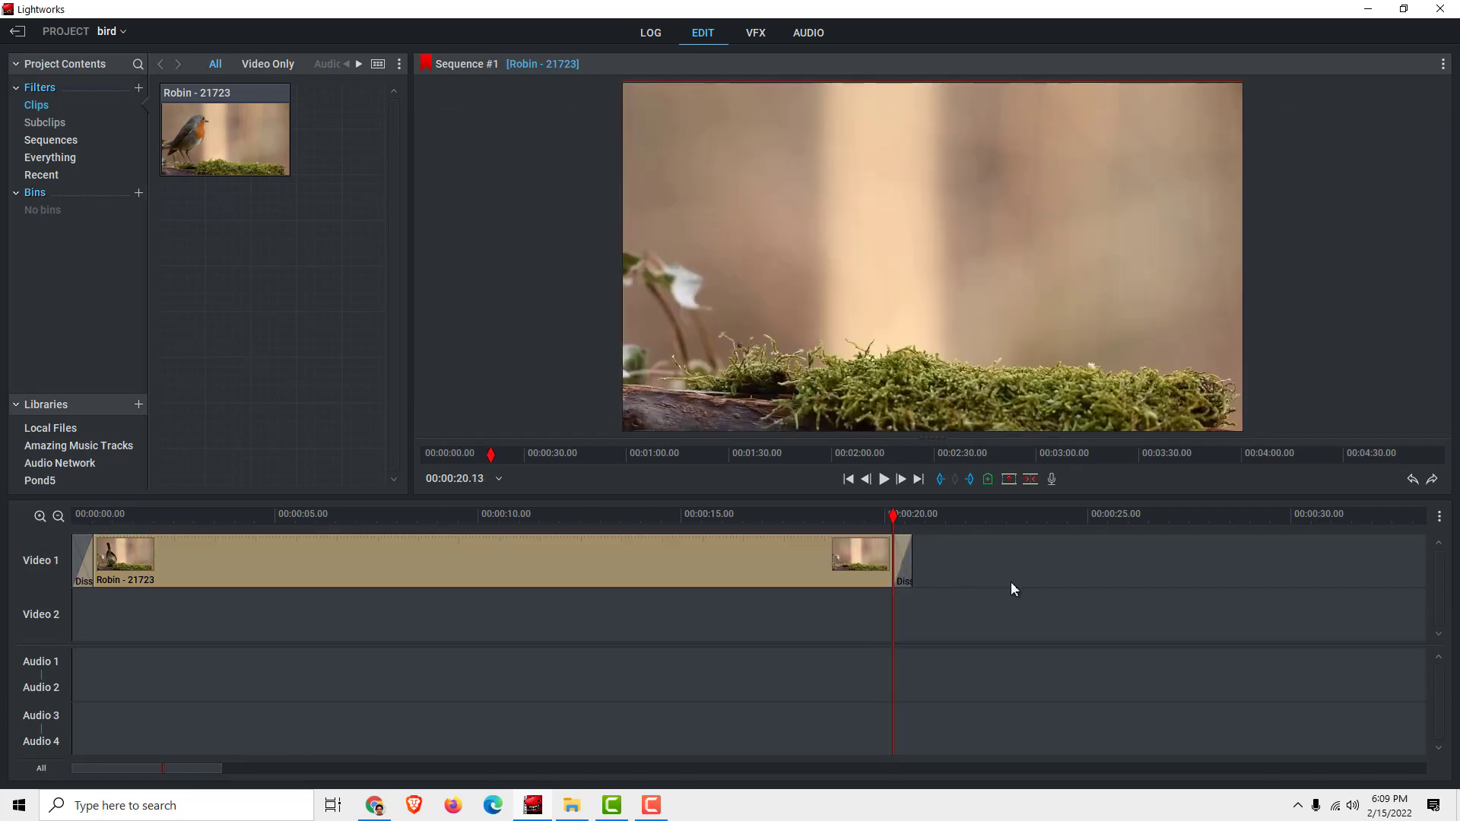
{"action": "mouse_move", "coordinate": [1047, 602]}
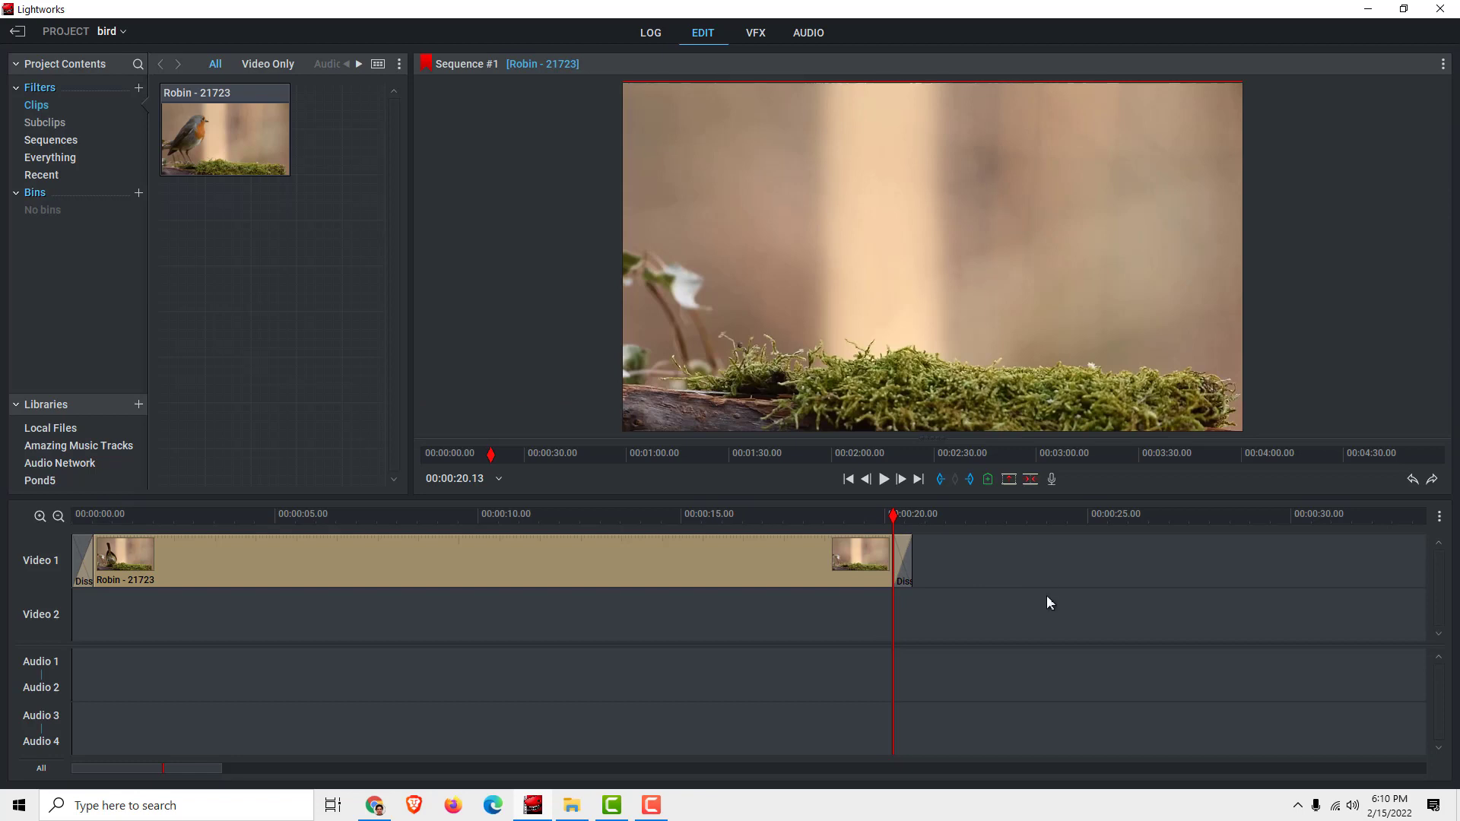
{"action": "mouse_move", "coordinate": [947, 619]}
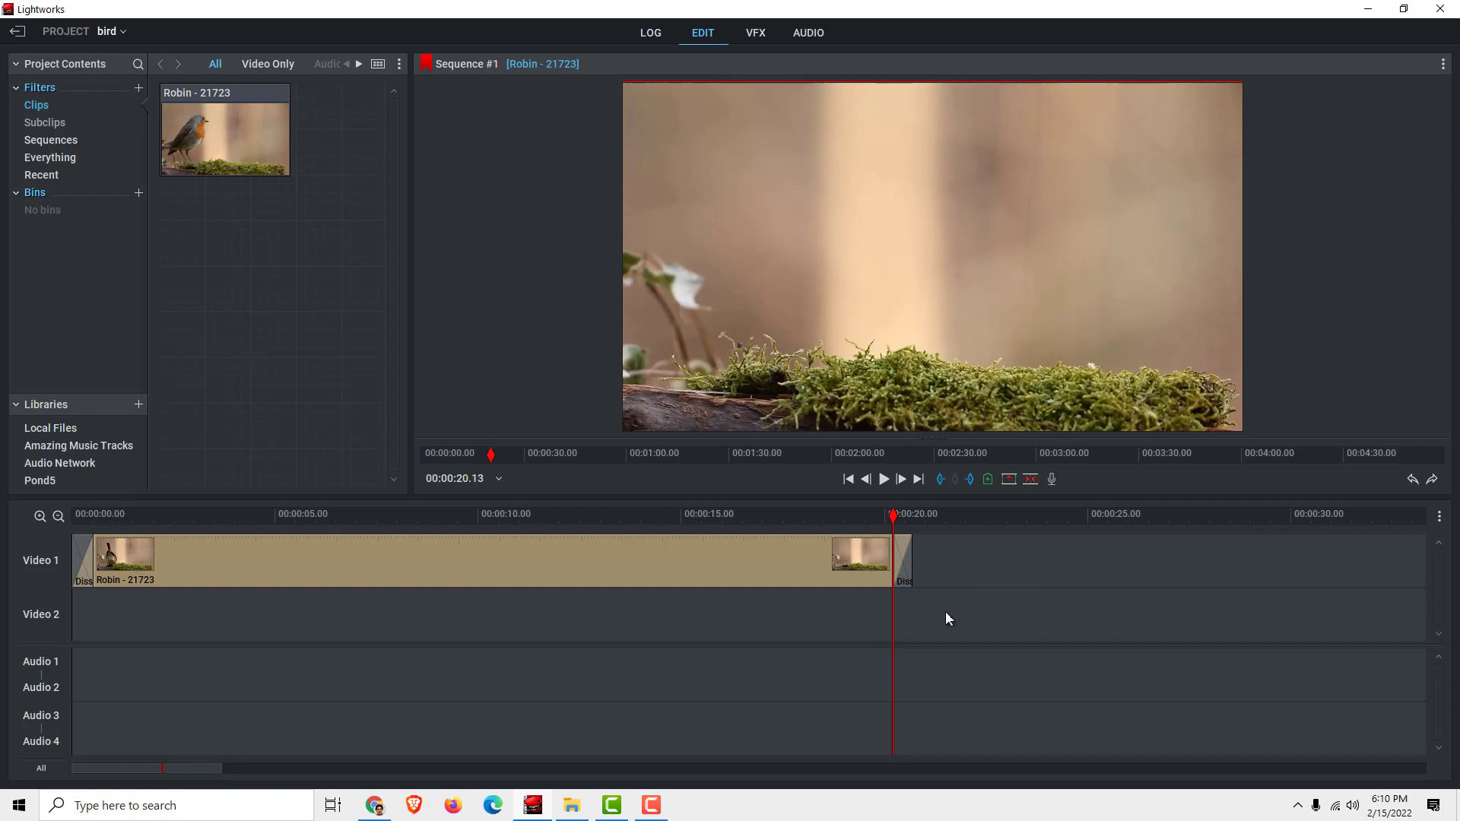